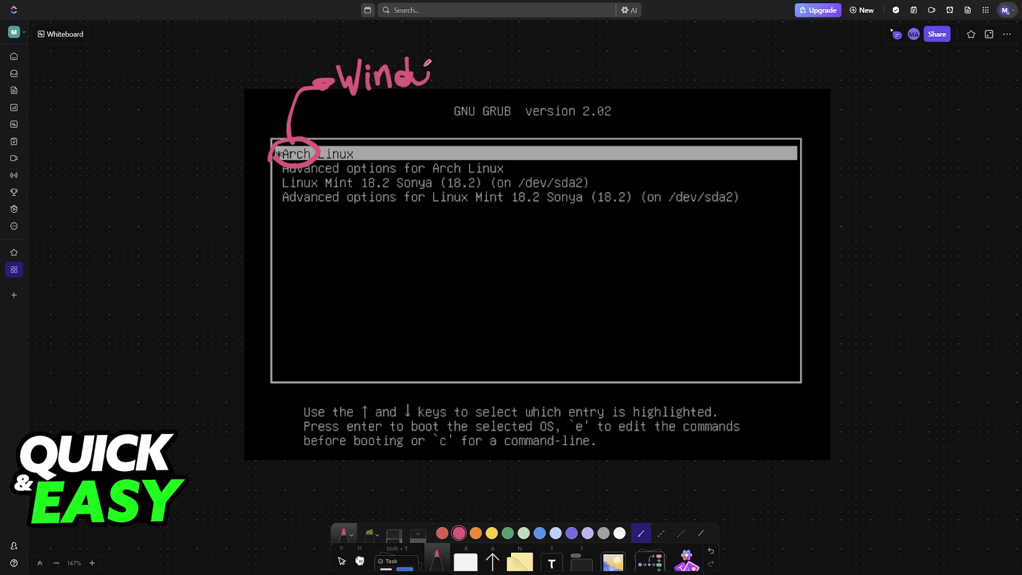
Step: Handwrite and underline 'Windows' in pink at the arrow tip above the screenshot
left_click_drag(417, 72, 508, 101)
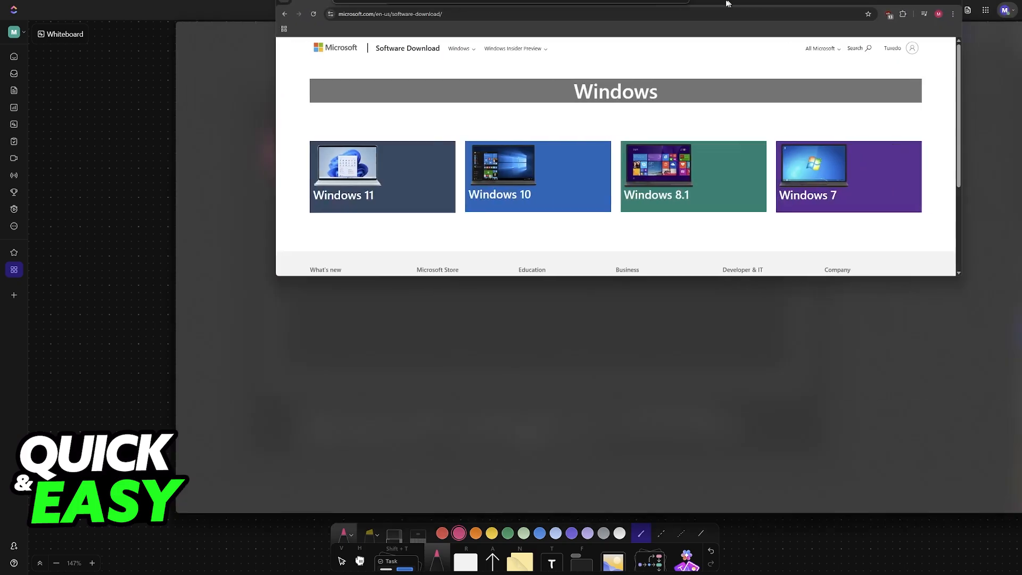
Step: Open the Windows 11 download page and scroll to its installation media section
left_click(382, 176)
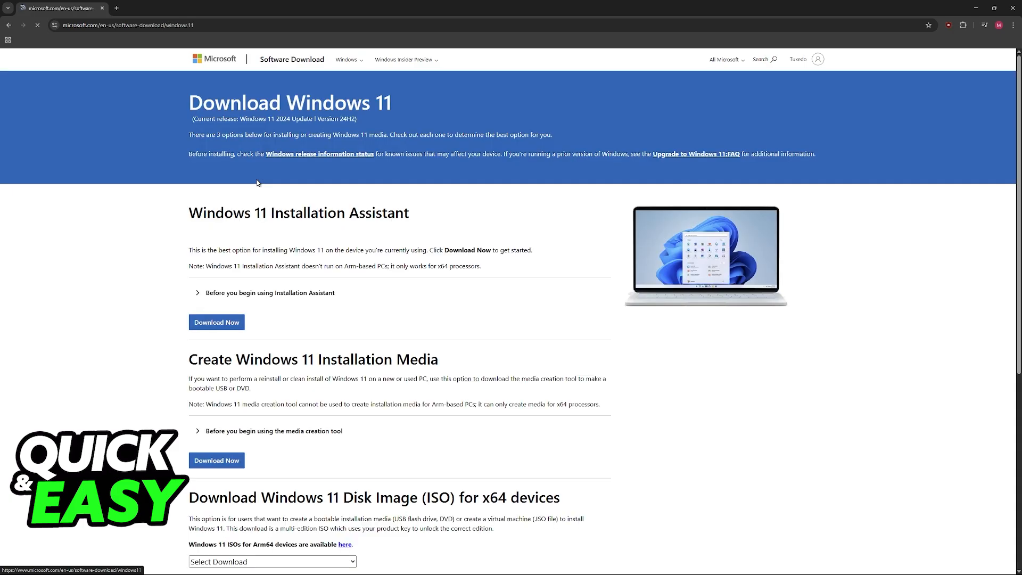
scroll("down", 3)
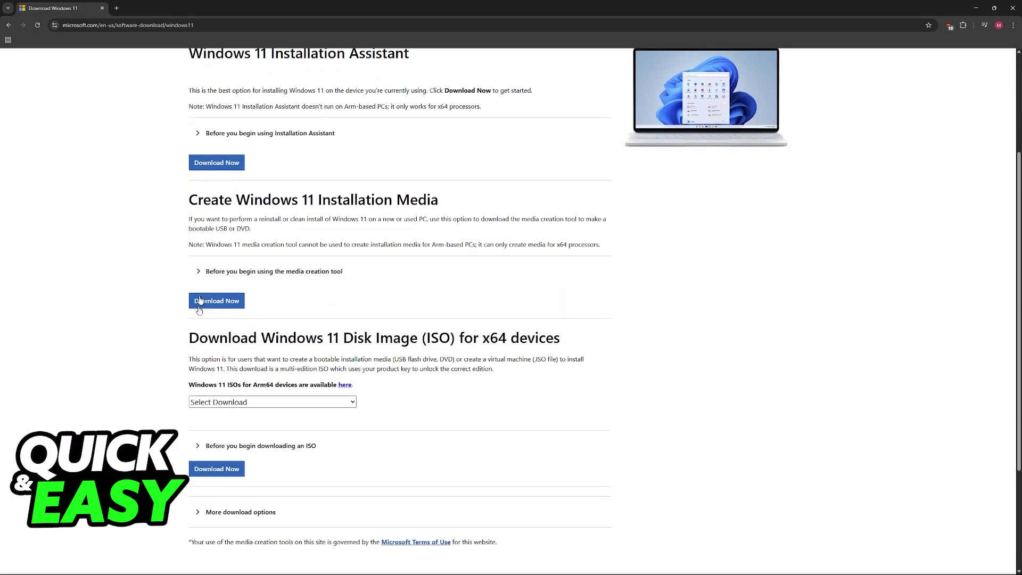
scroll("up", 3)
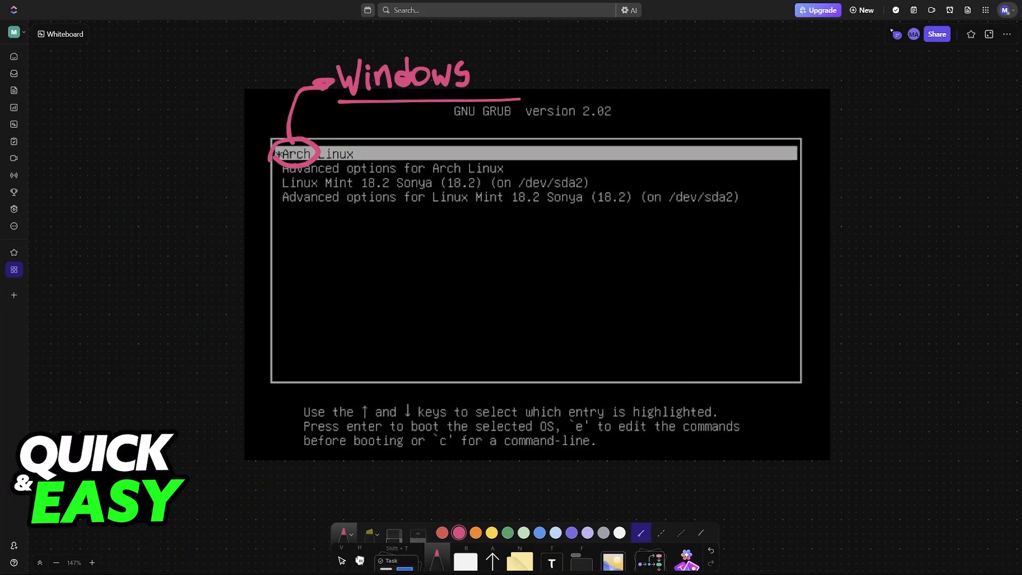
mouse_move(859, 204)
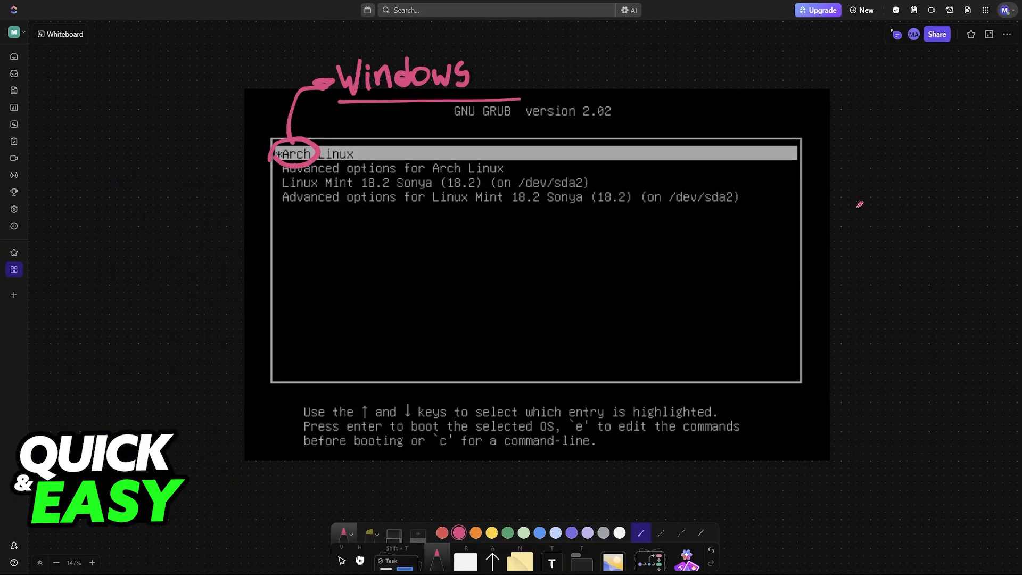
Step: Scroll the board toward the area below the GRUB menu screenshot
scroll("up", 3)
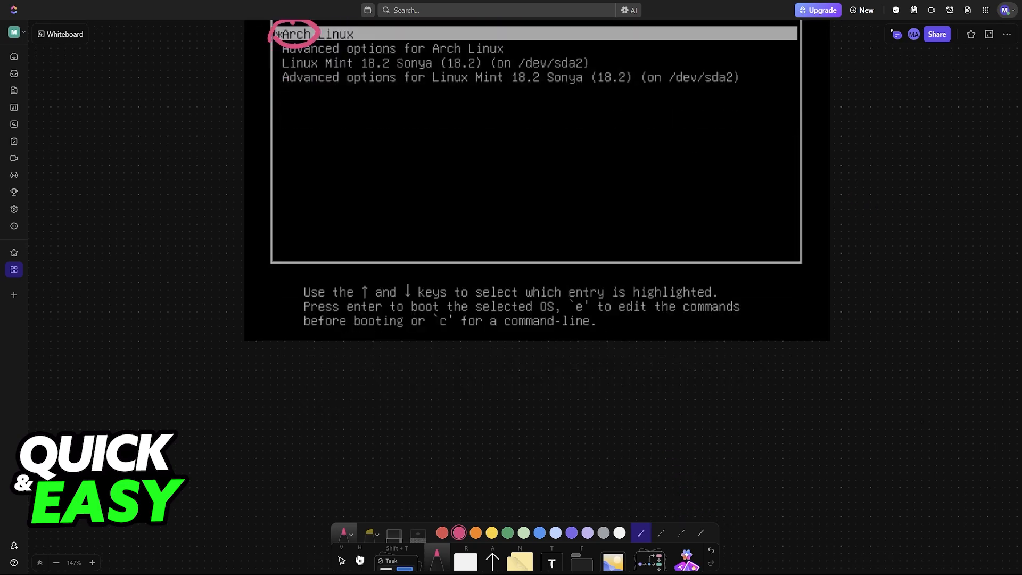
mouse_move(668, 290)
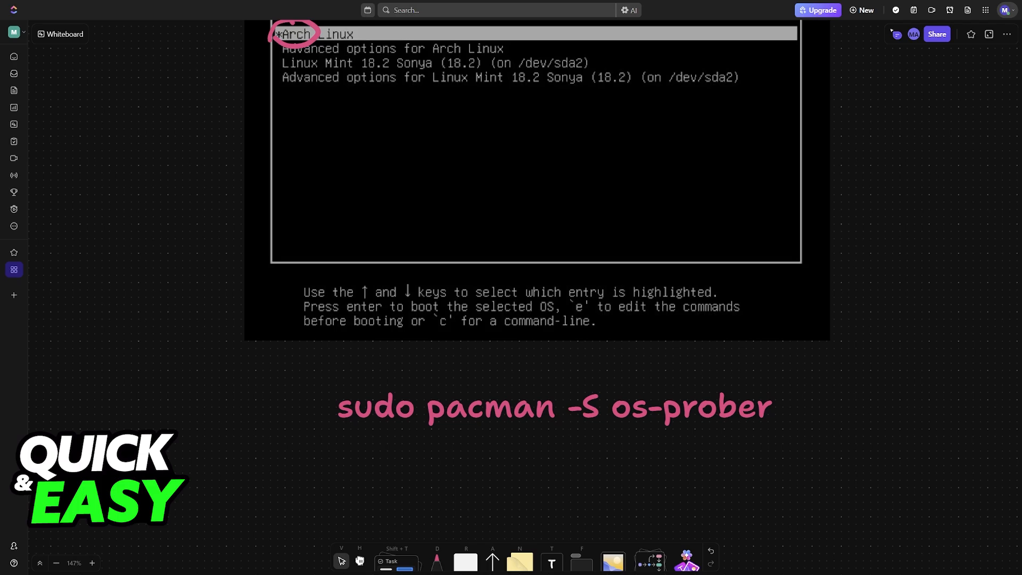
Step: Scroll down beneath the first command and switch to the pen for the Windows arrow
scroll("down", 3)
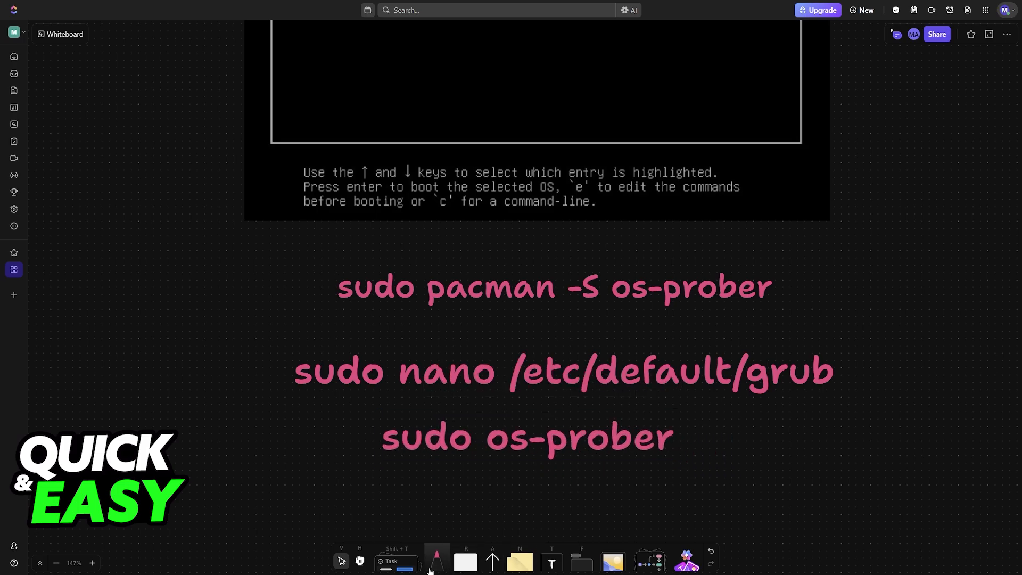
left_click(436, 560)
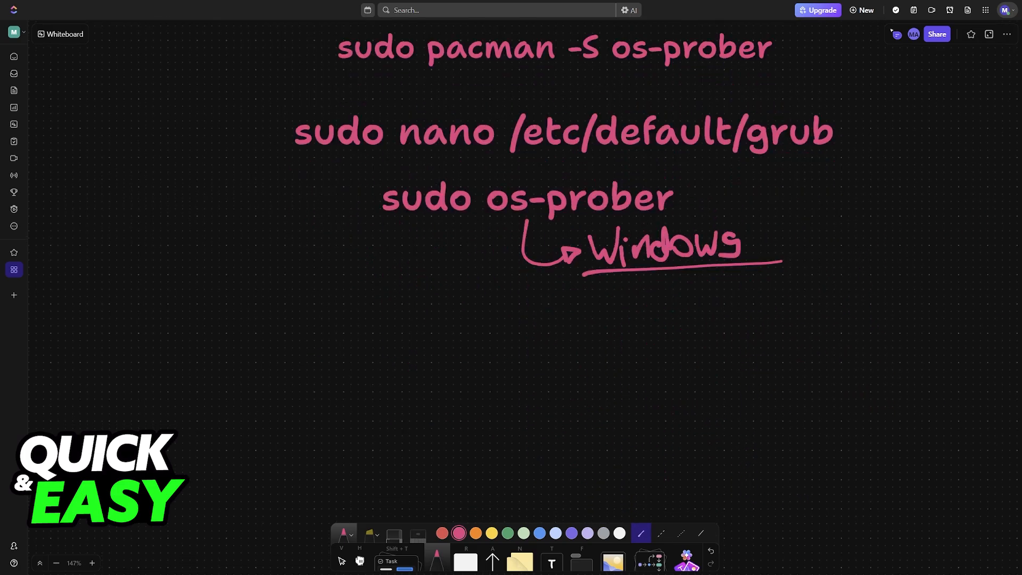
mouse_move(624, 459)
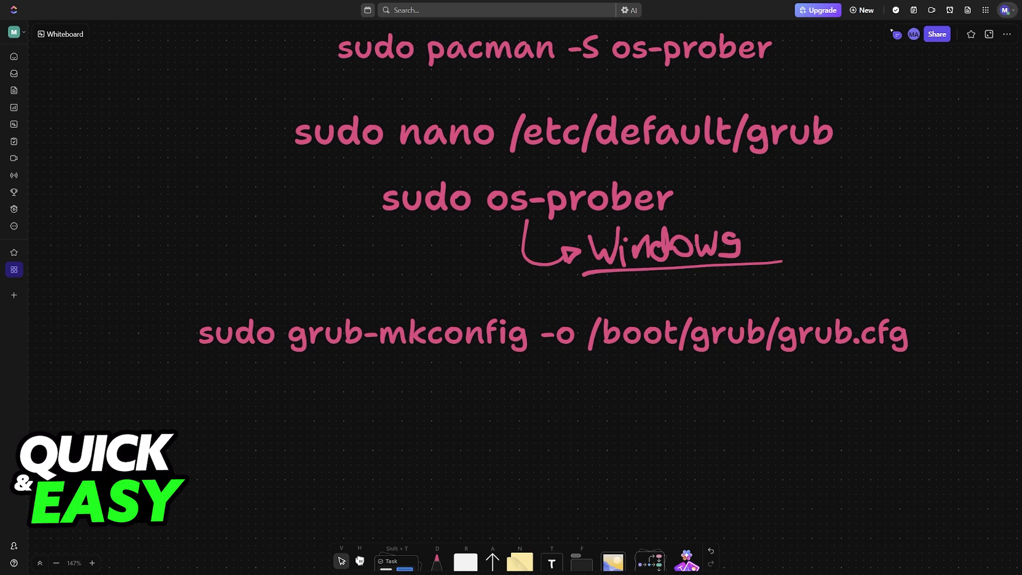
mouse_move(524, 464)
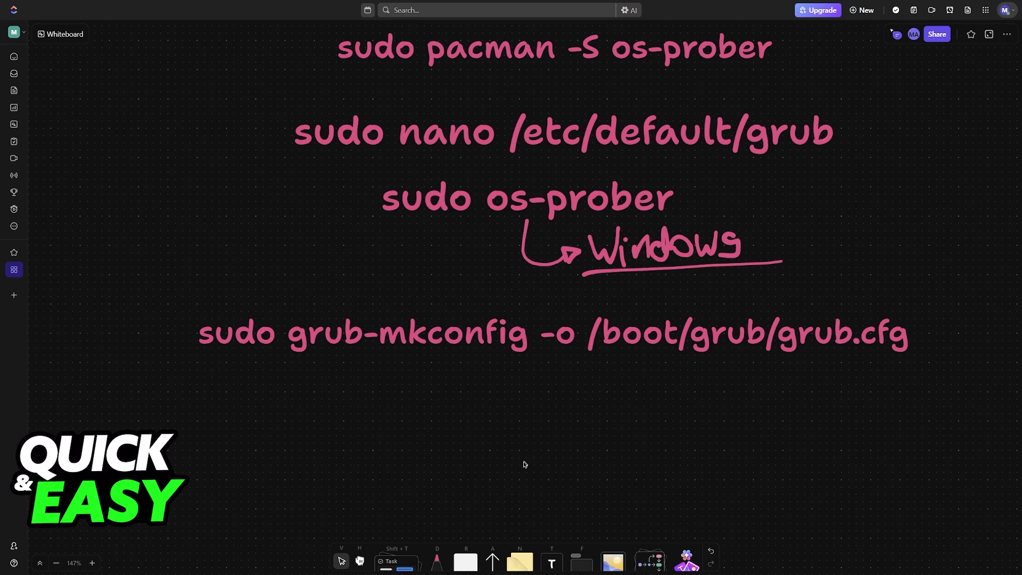
Step: With the pen, circle 'Windows' and tick below the grub-mkconfig command
left_click(437, 561)
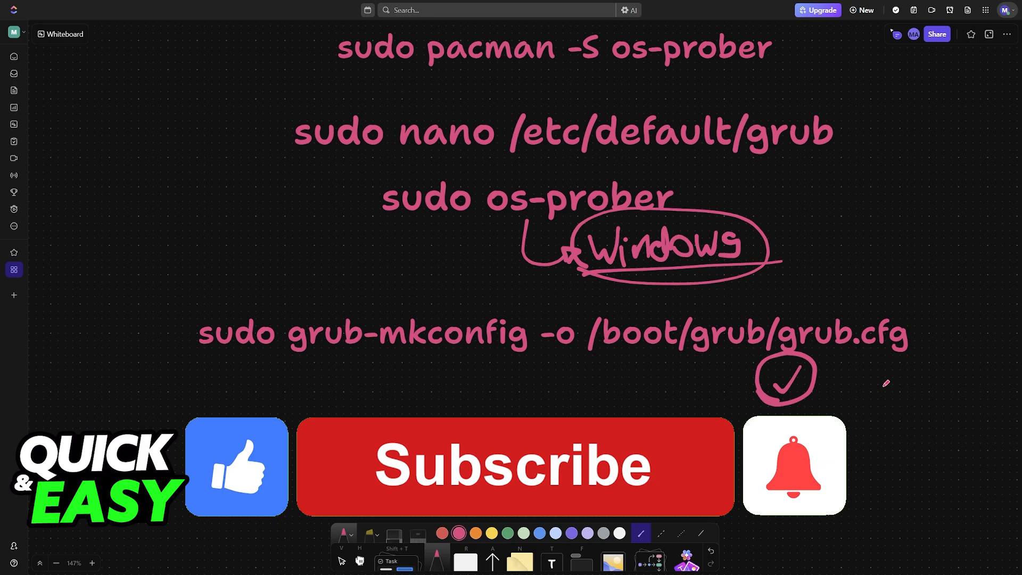
left_click(514, 466)
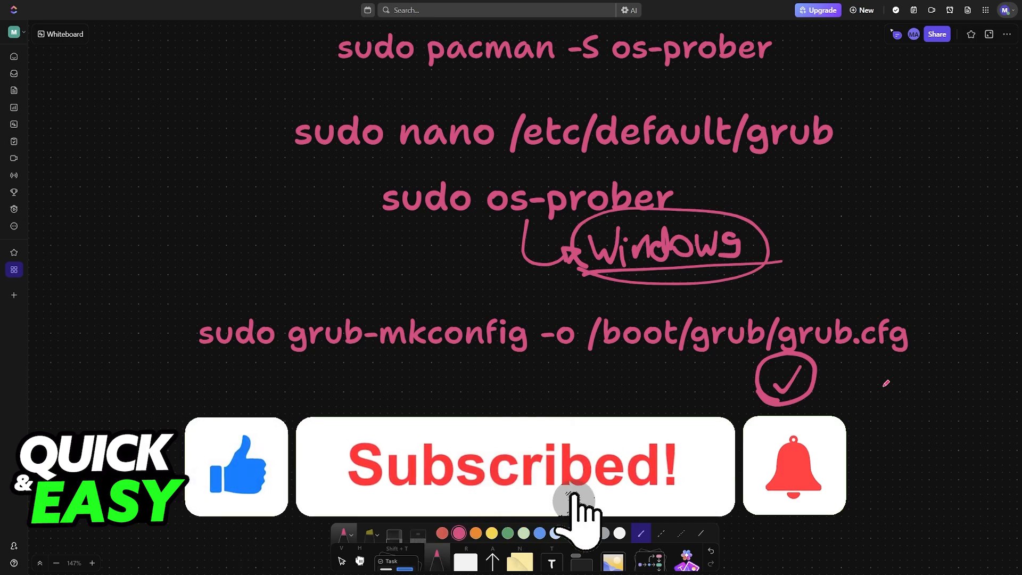